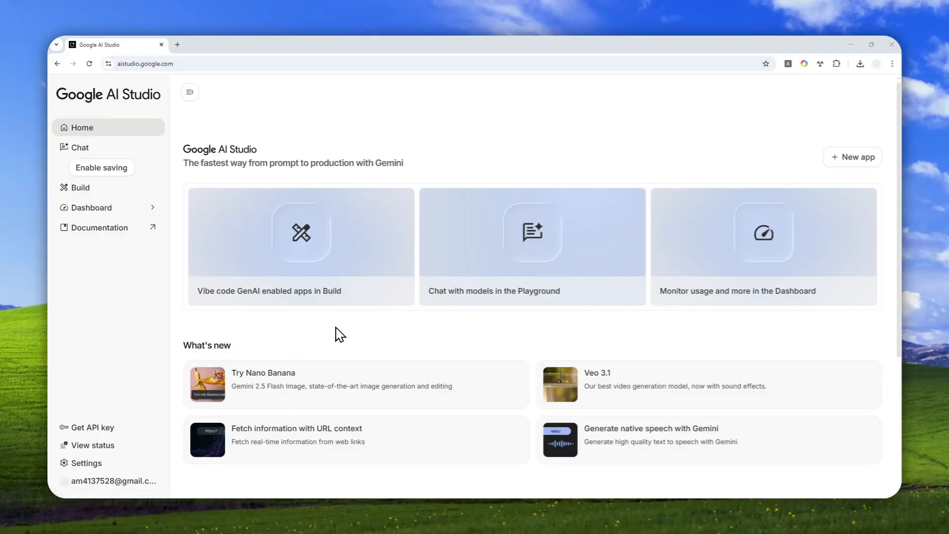
pyautogui.moveTo(309, 289)
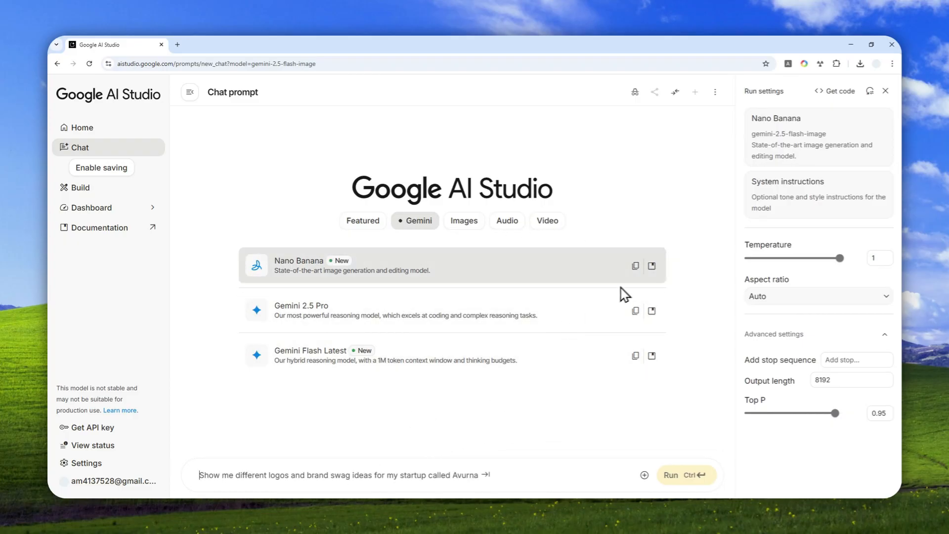
pyautogui.moveTo(409, 260)
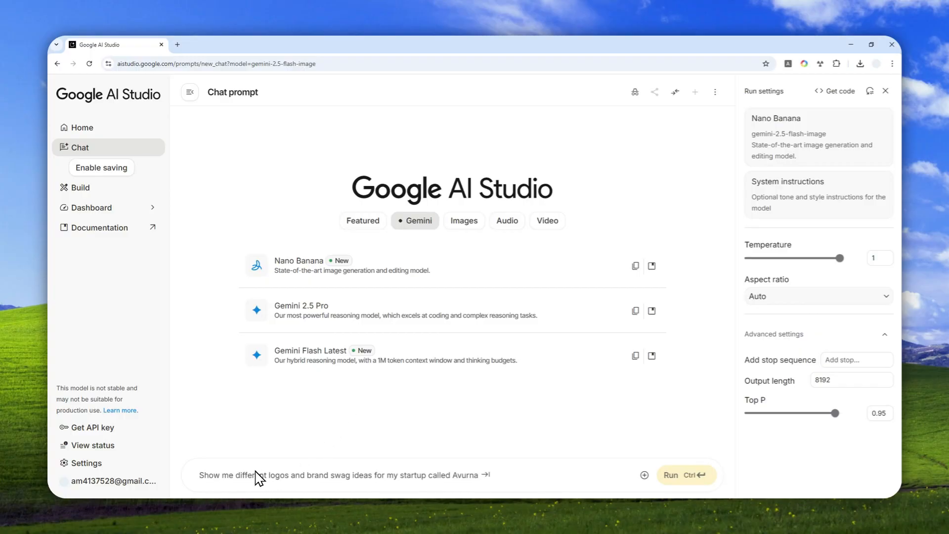
# Prompt Nano Banana with 'Generate a picture of a rabbit sun bathing' and run it.
pyautogui.write('Generate a picture of a rabbit sun bathing')
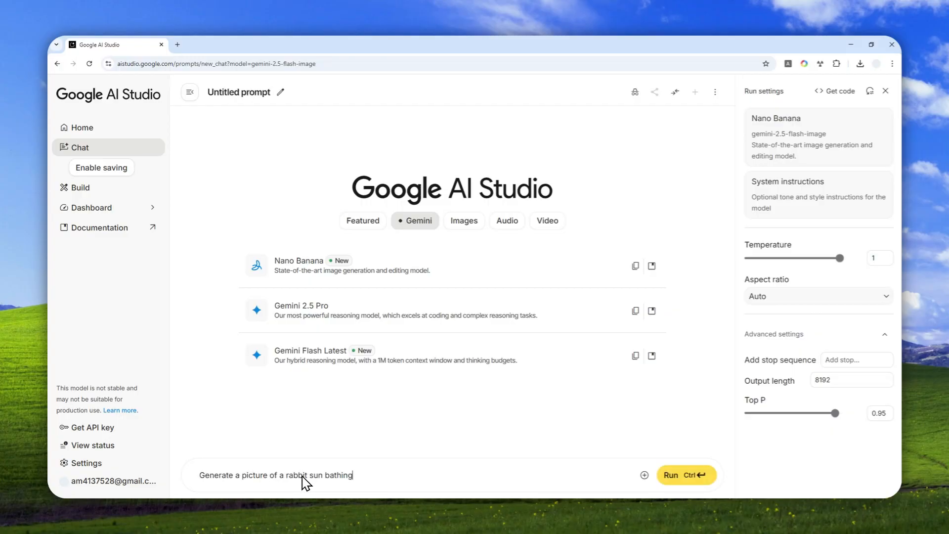
pyautogui.click(686, 474)
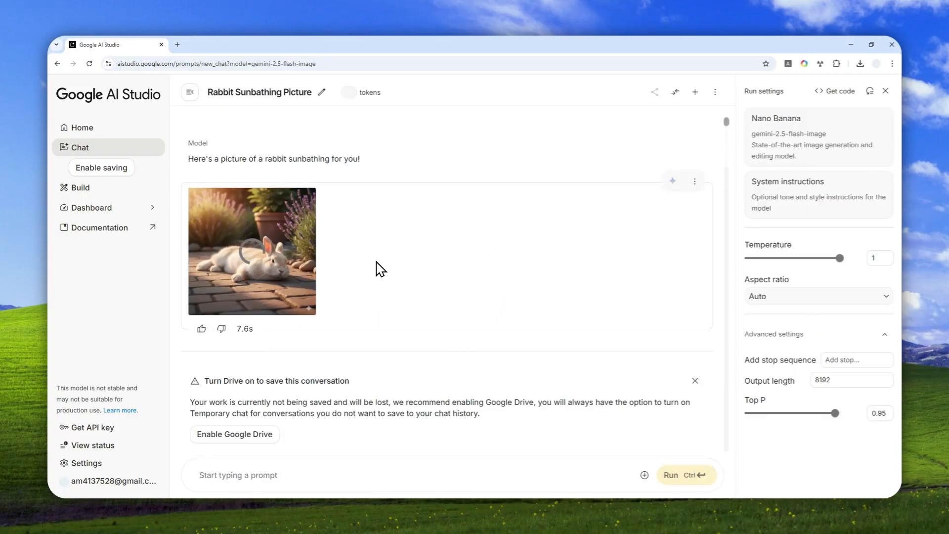
# Reload the AI Studio page, discarding the unsaved rabbit chat.
pyautogui.click(89, 64)
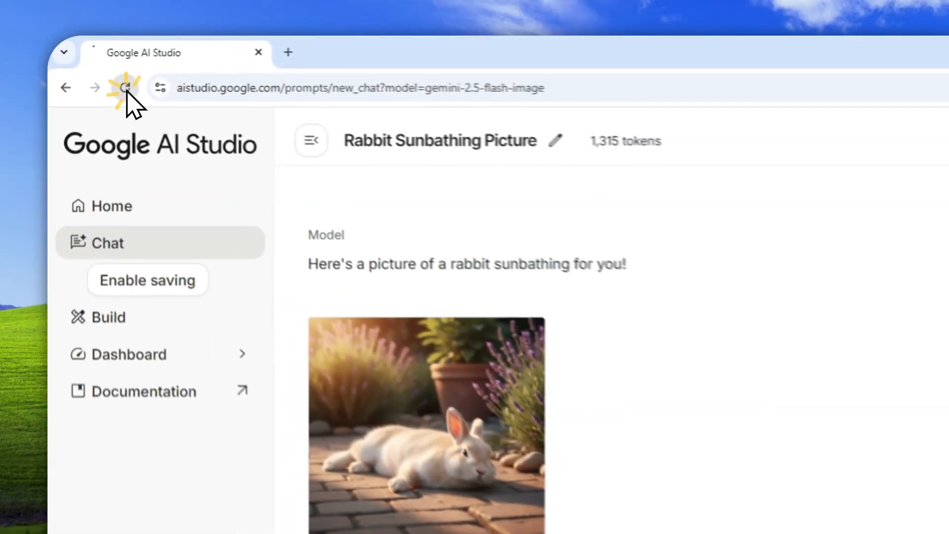
pyautogui.click(124, 87)
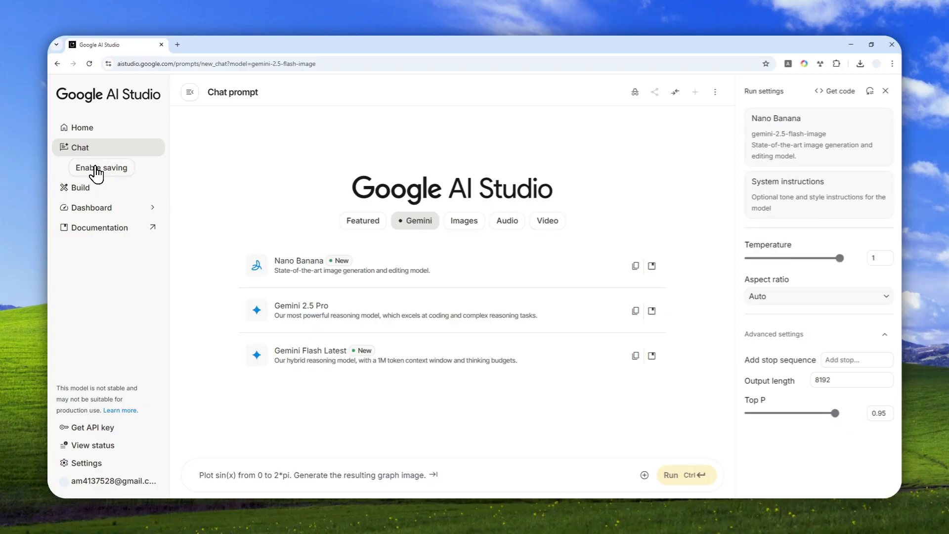
# Enable chat saving to Google Drive from the Chat sidebar section.
pyautogui.click(100, 167)
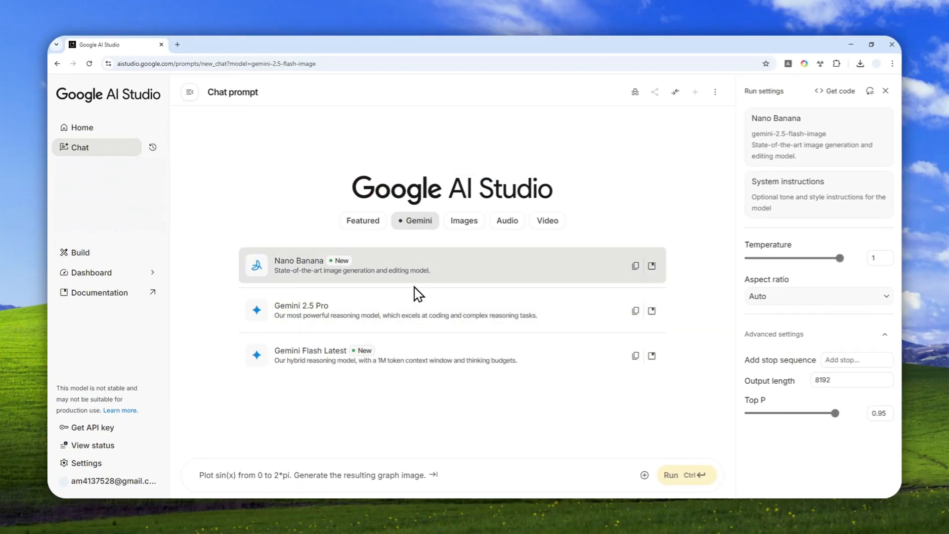
pyautogui.moveTo(309, 293)
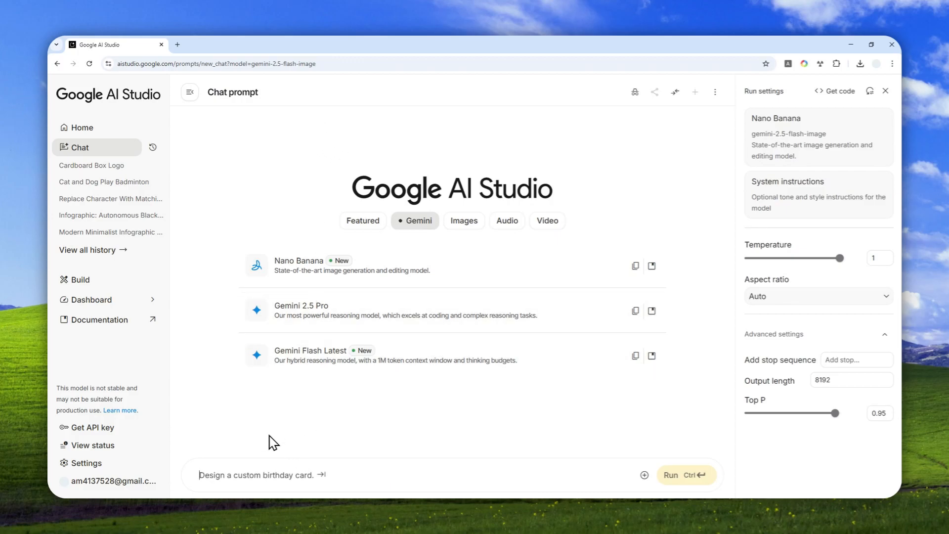
# Re-enter 'Generate a picture of a rabbit sun bathing' as the prompt.
pyautogui.write('Generate a picture of a rabbit sun bathing')
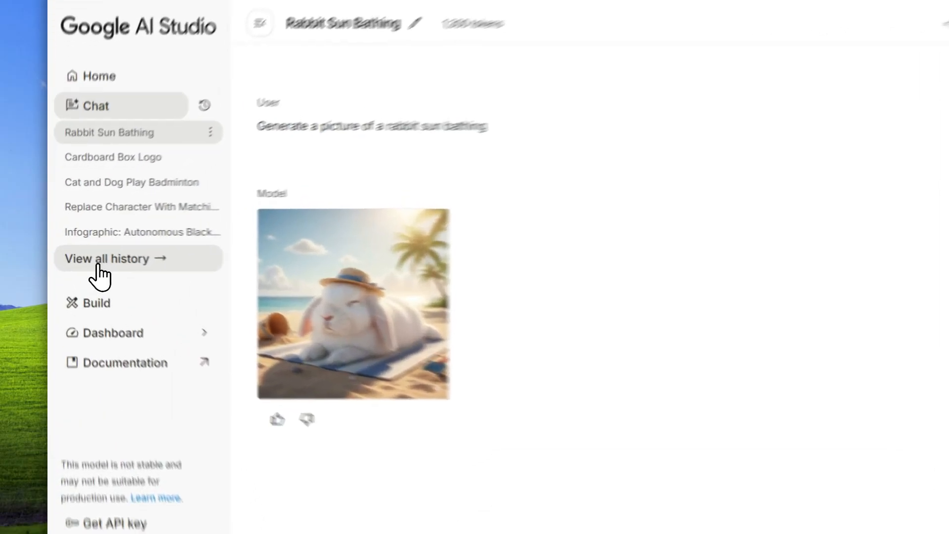
# Open the full saved chat history, then open it in Google Drive.
pyautogui.click(106, 258)
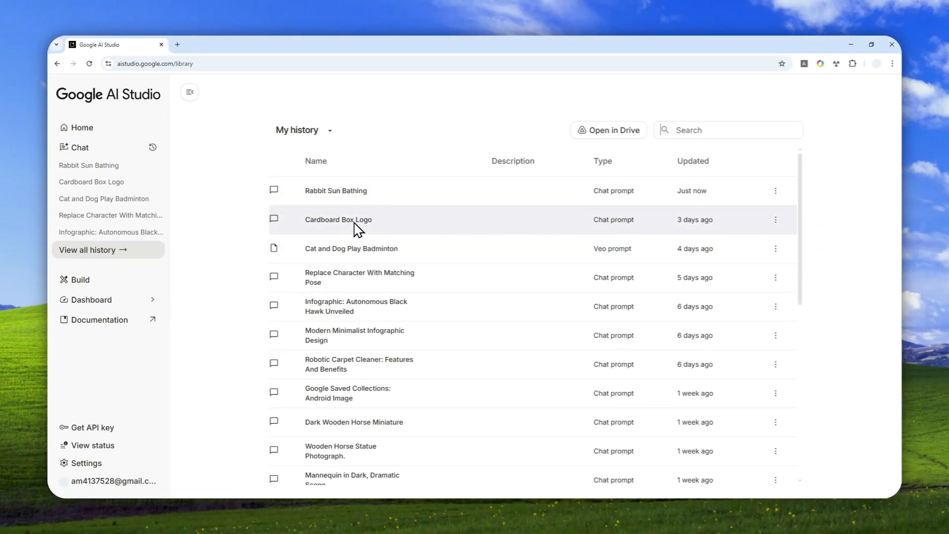
pyautogui.click(608, 129)
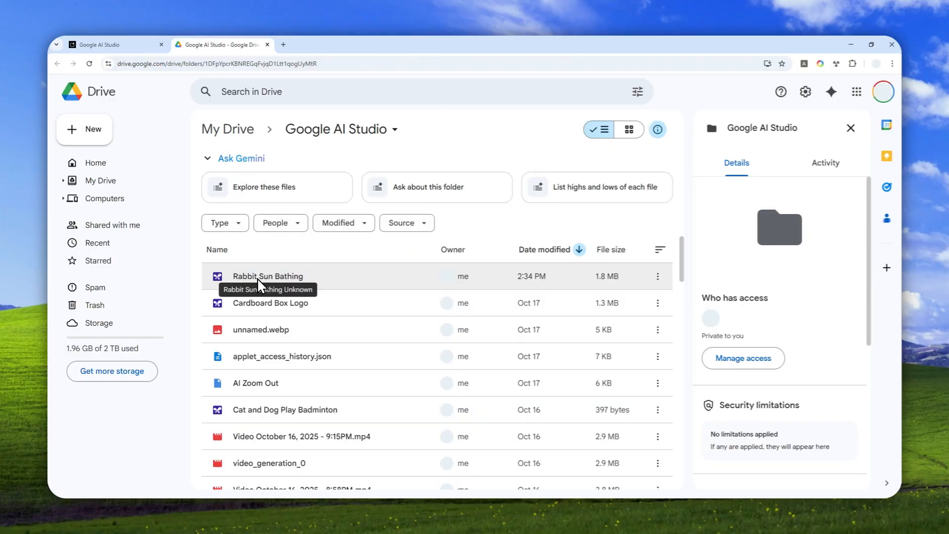
pyautogui.moveTo(280, 285)
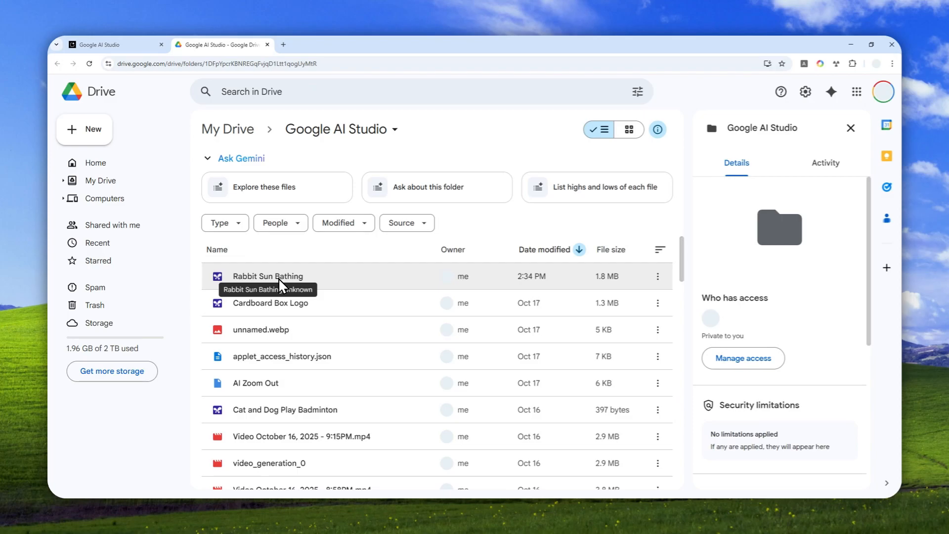
pyautogui.moveTo(287, 273)
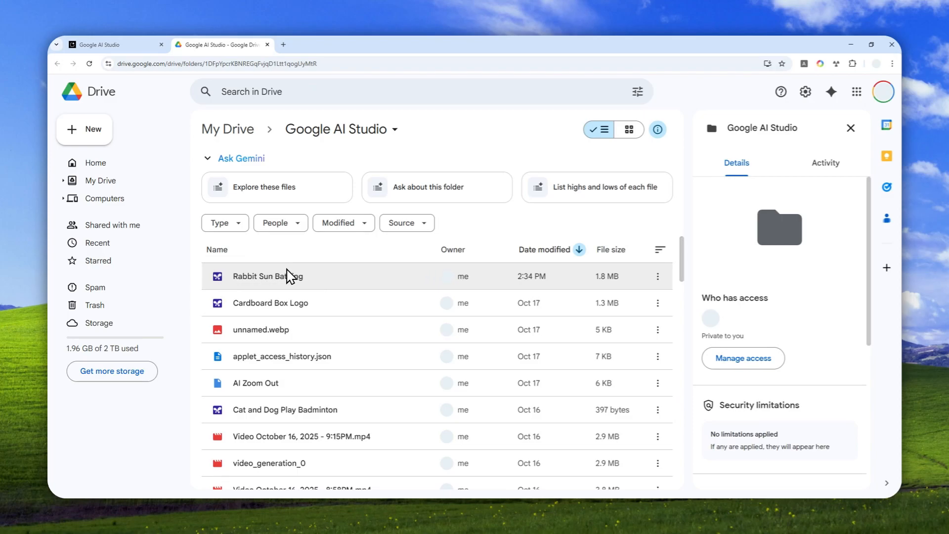
# Open the Rabbit Sun Bathing Drive file with Google AI Studio.
pyautogui.rightClick(267, 275)
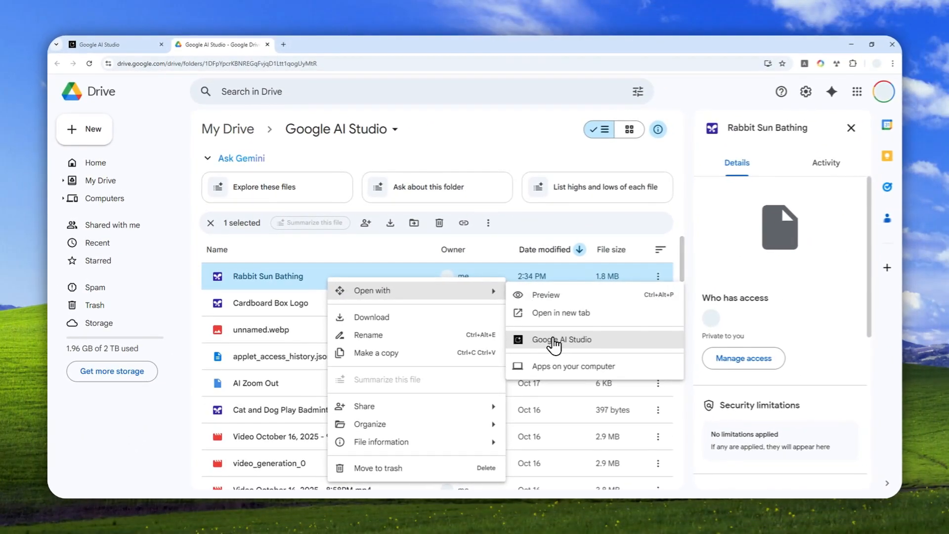
pyautogui.click(560, 339)
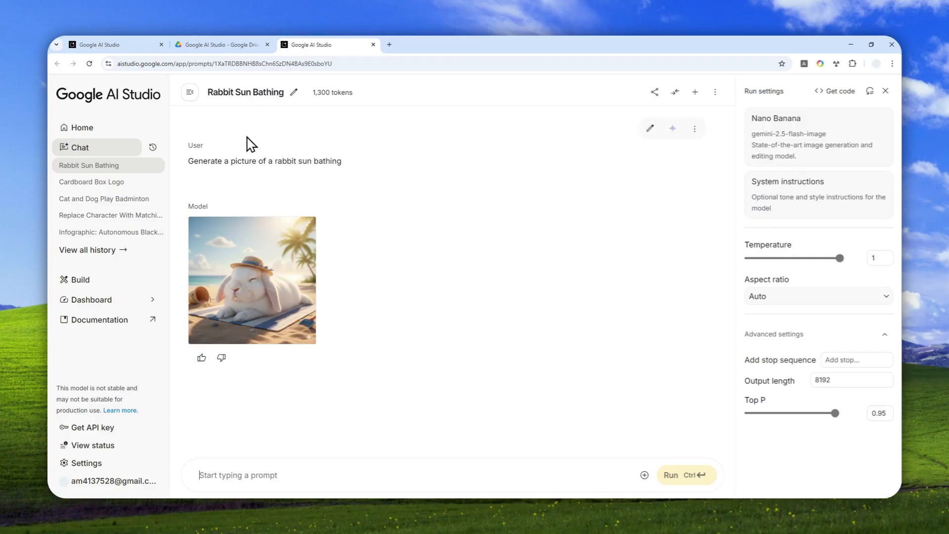
# After reviewing the reopened rabbit chat, return to the AI Studio home page.
pyautogui.click(92, 249)
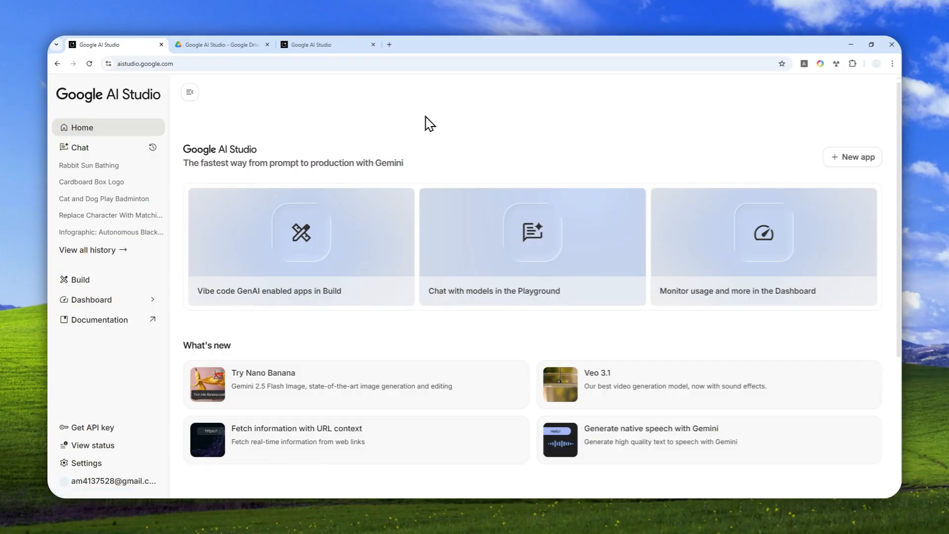
pyautogui.moveTo(469, 148)
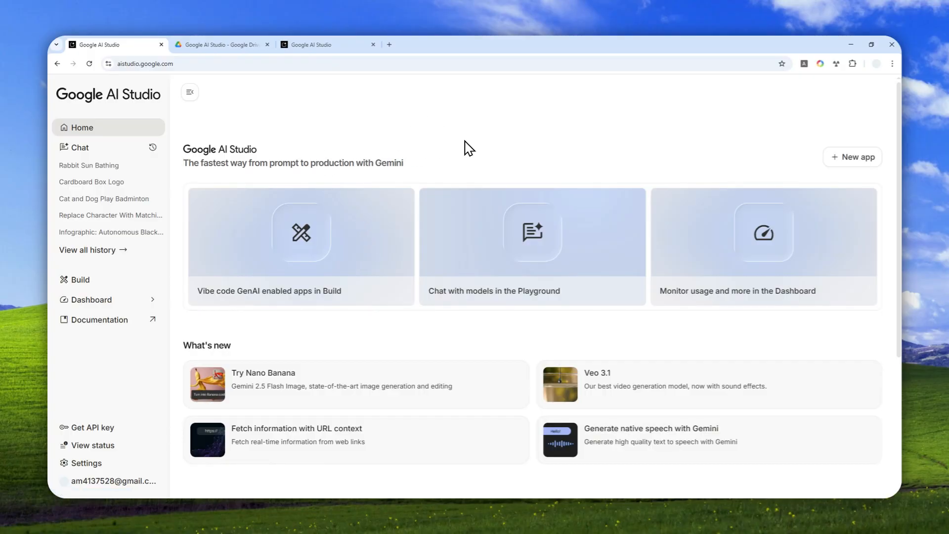